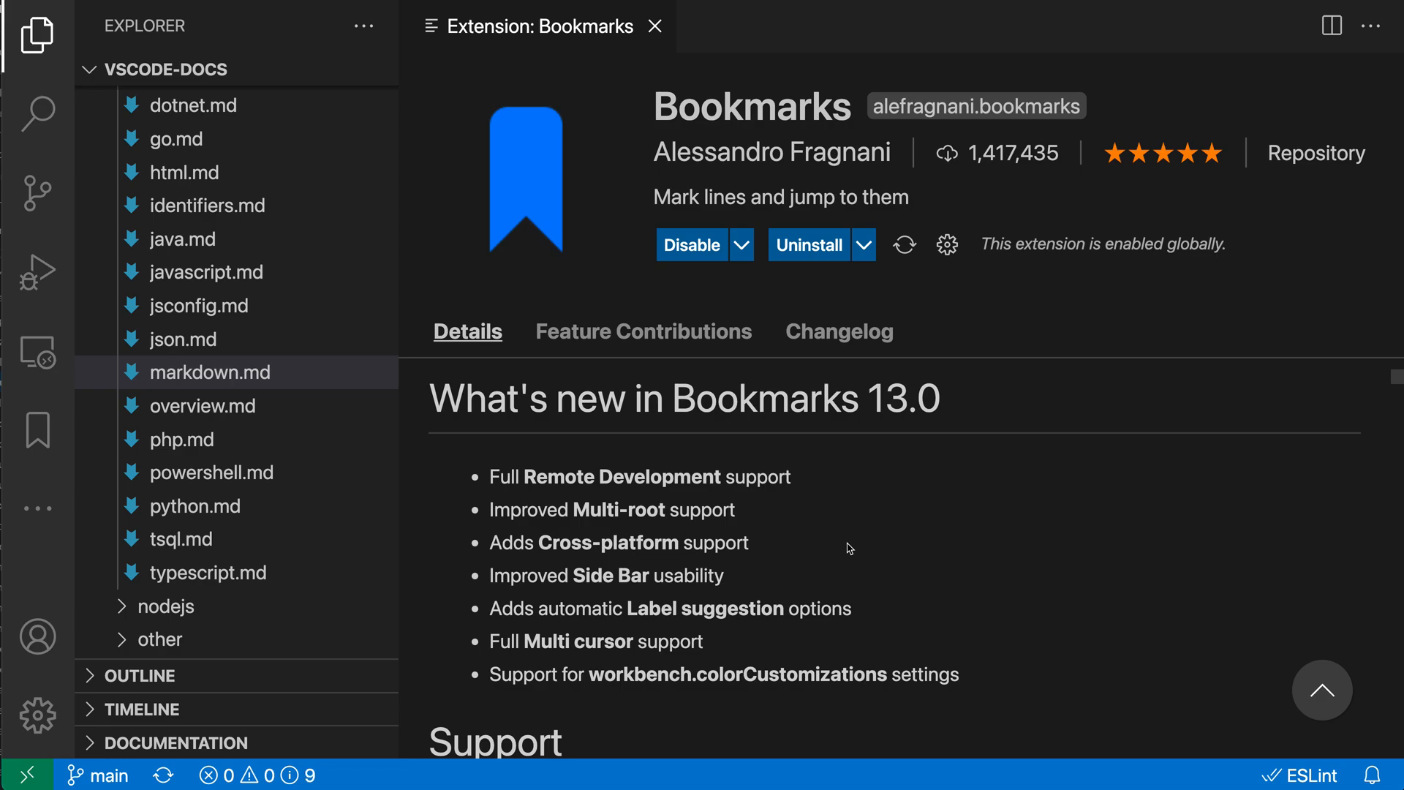
pyautogui.moveTo(261, 389)
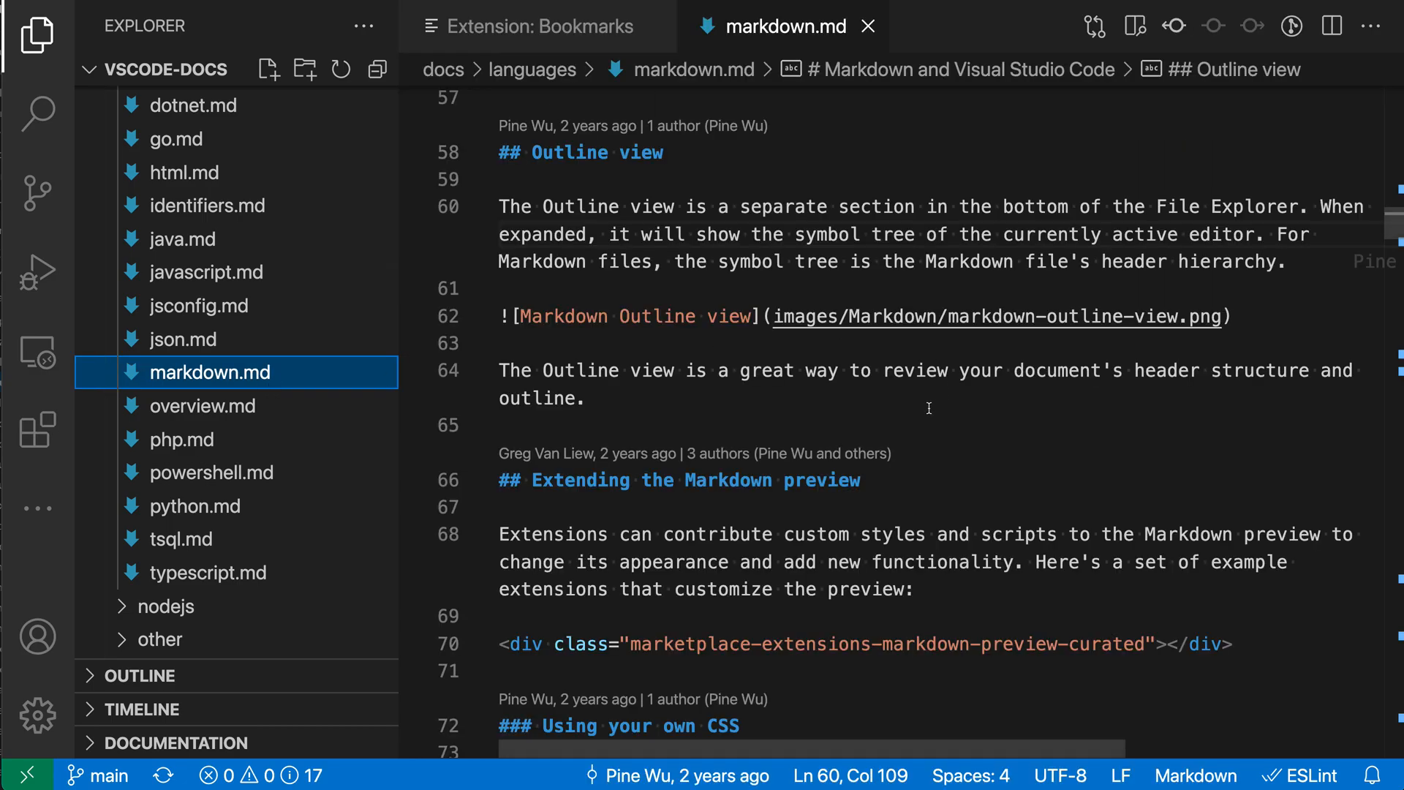
# Step: Scroll markdown.md to the '### Using your own CSS' heading on line 72
pyautogui.scroll(-3)
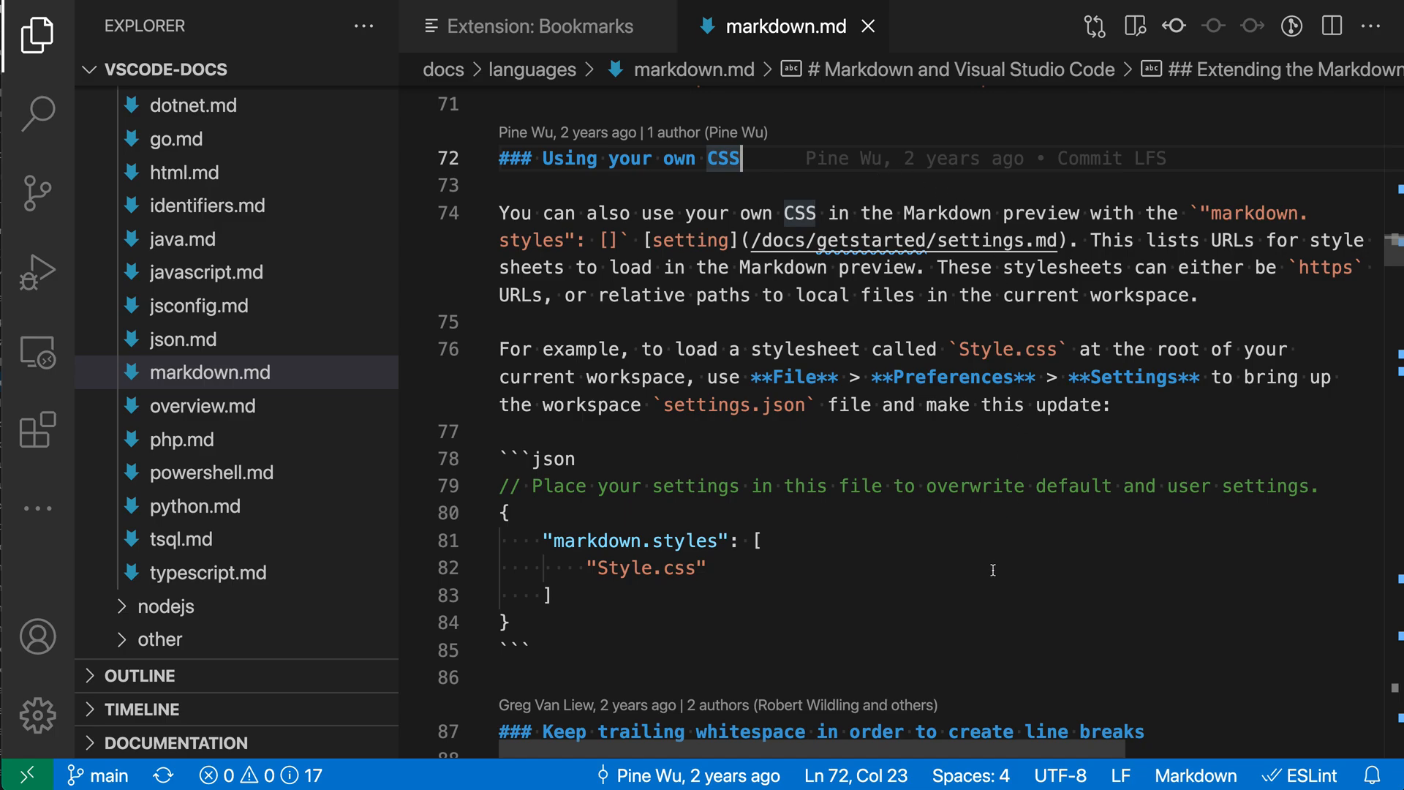
pyautogui.scroll(3)
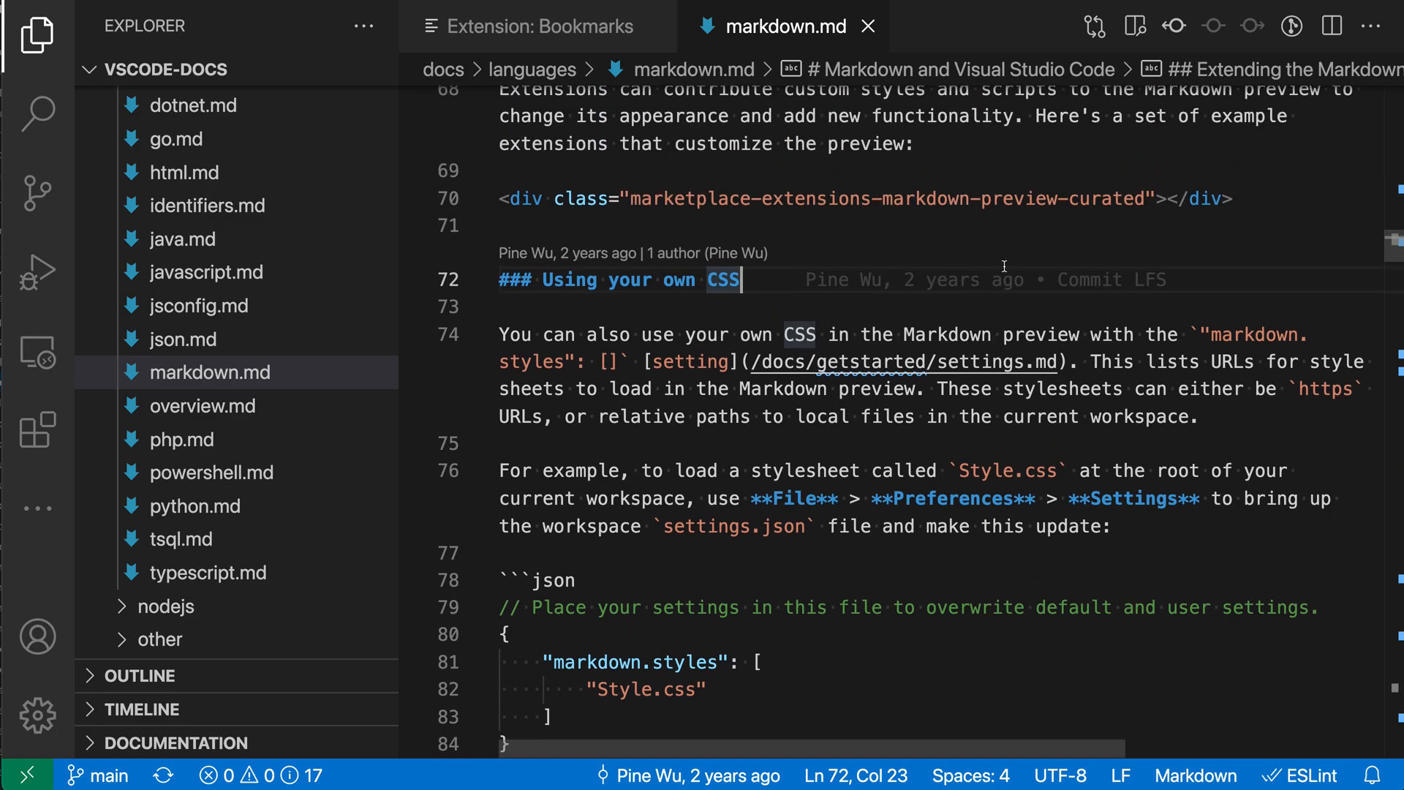
pyautogui.moveTo(799, 219)
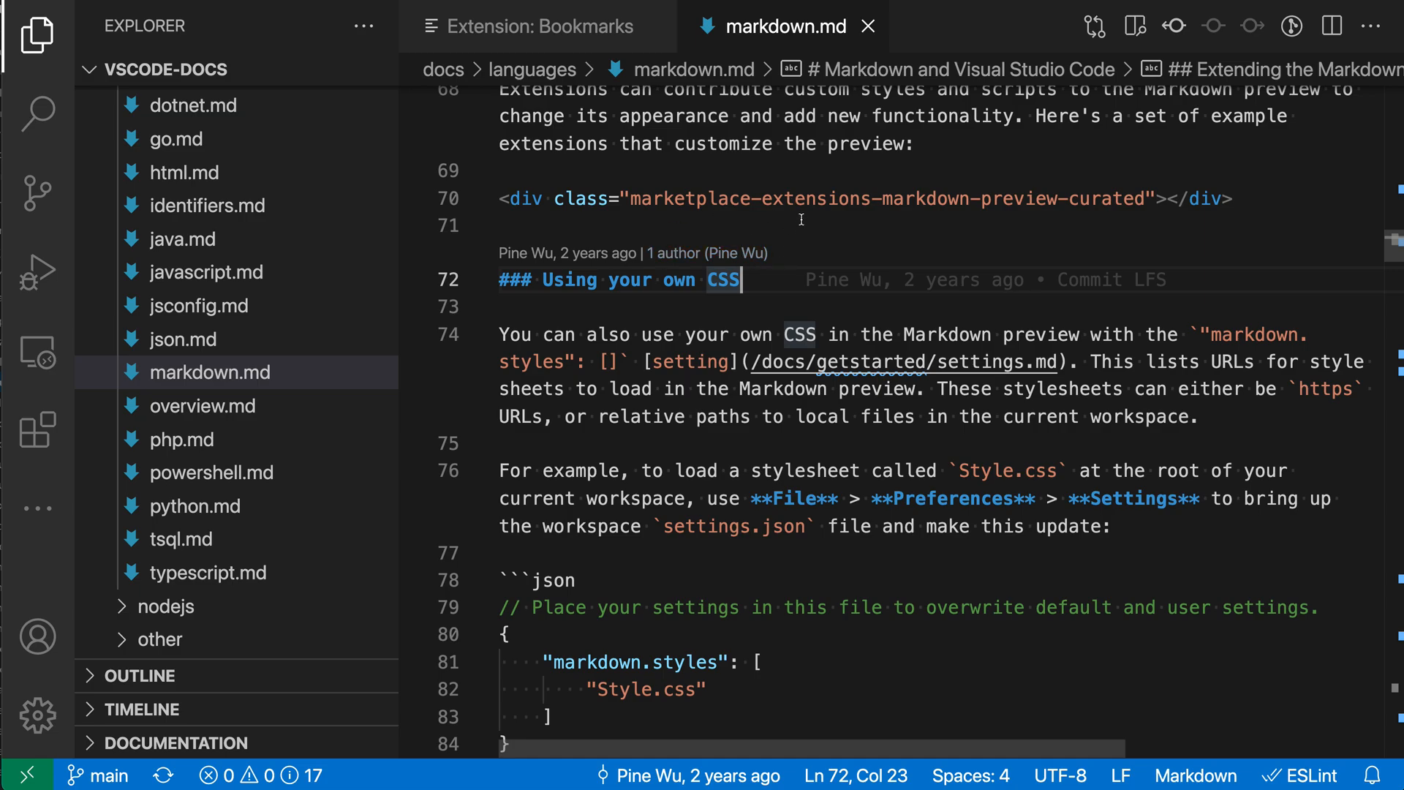
pyautogui.moveTo(804, 229)
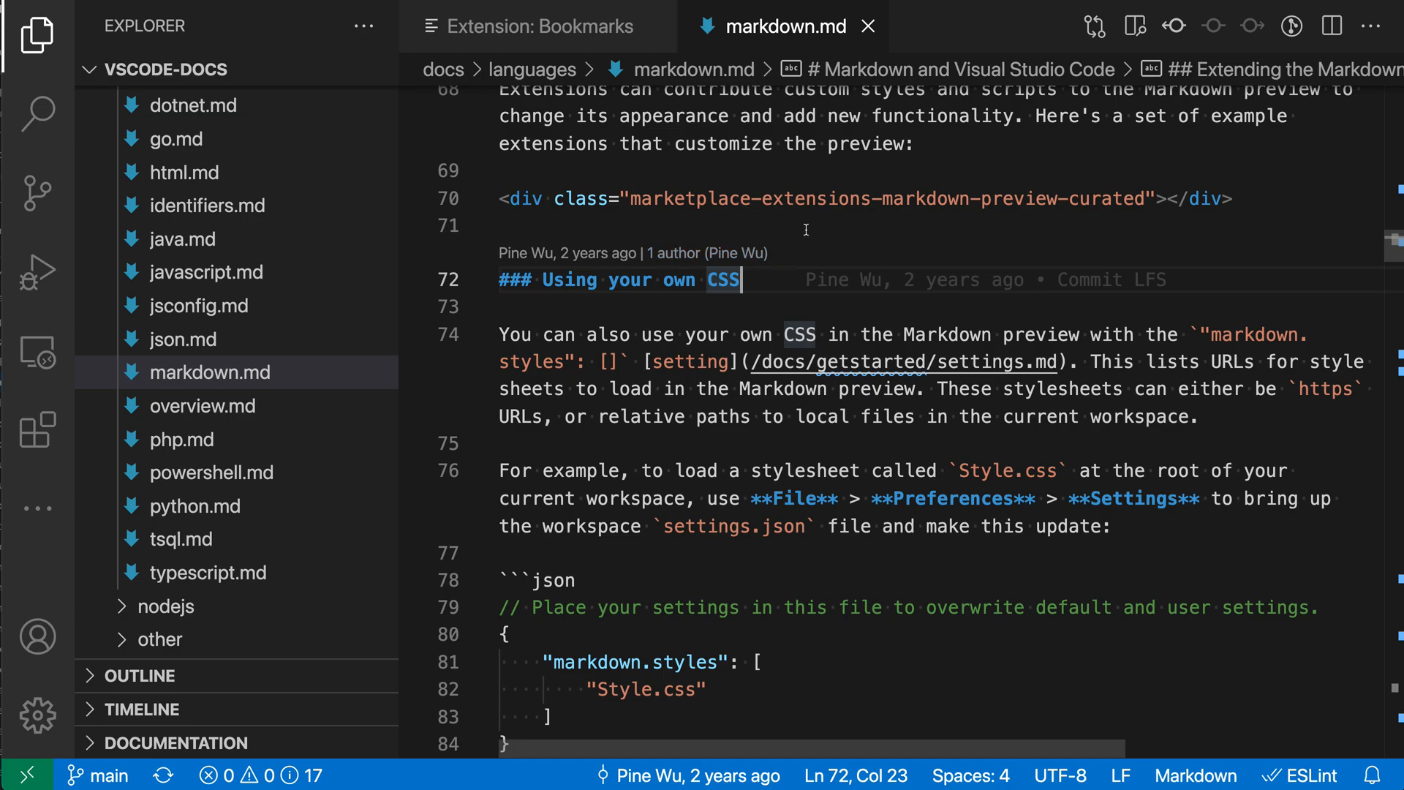
# Step: Run Bookmarks: Toggle from the Command Palette on line 72's CSS heading
pyautogui.press('Ctrl+Shift+P')
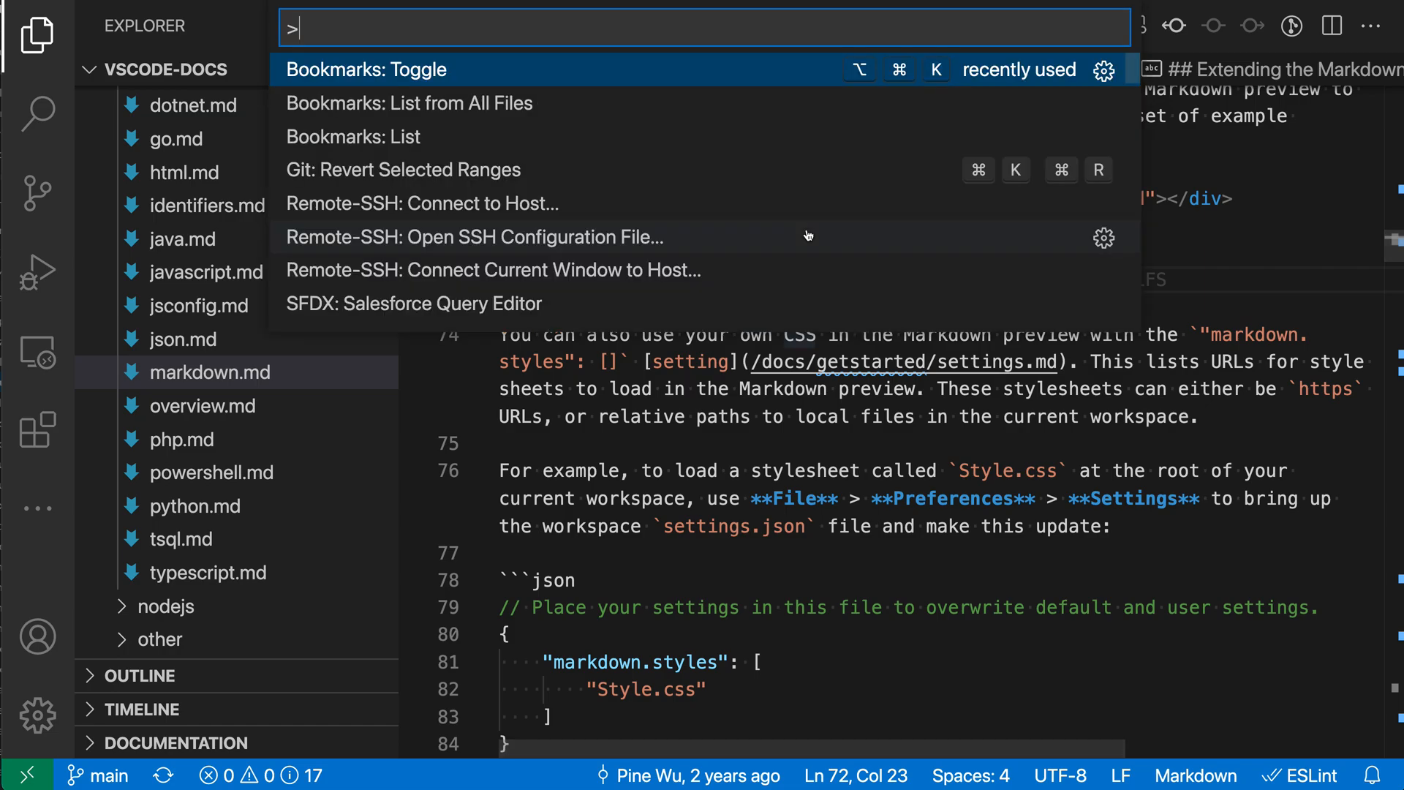
pyautogui.write('bookmarks togg')
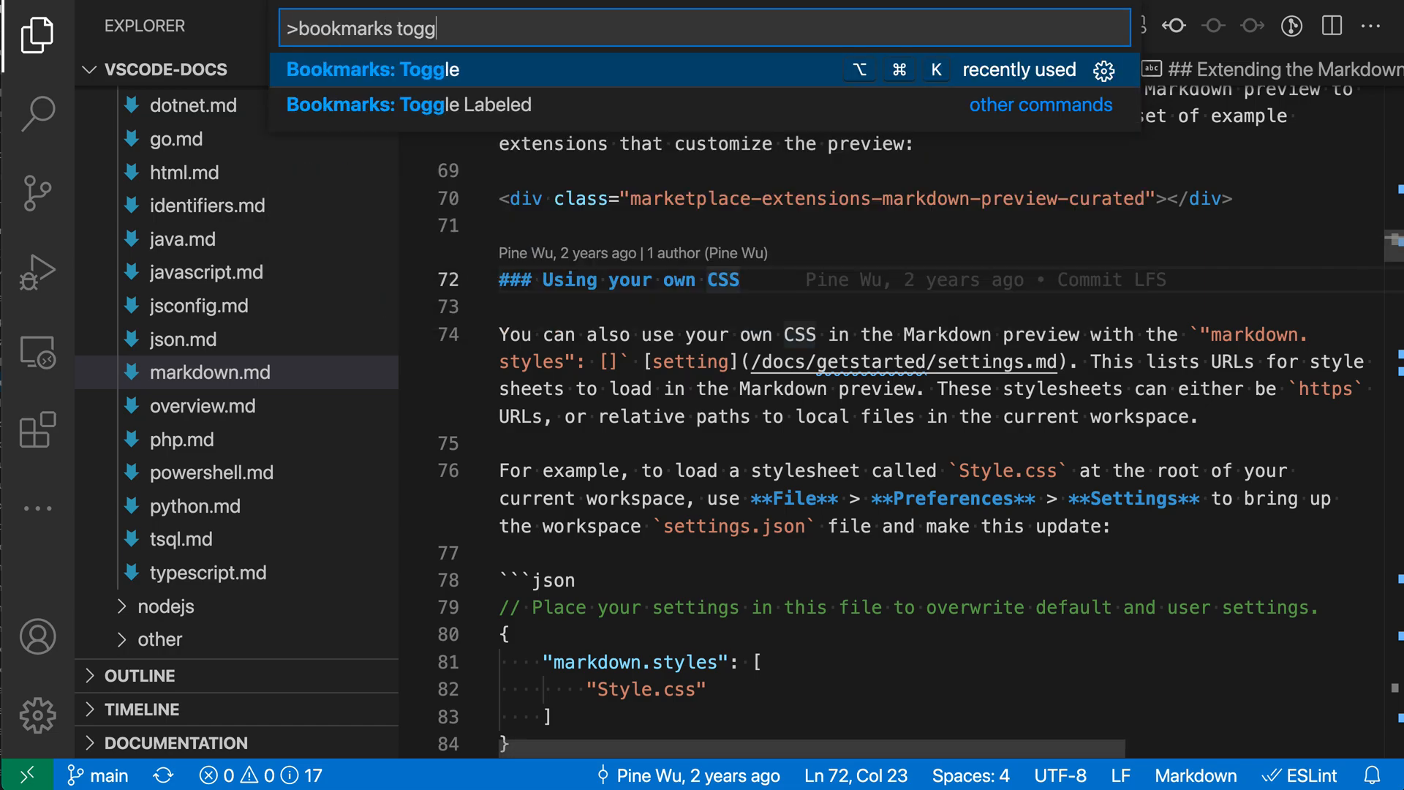
pyautogui.moveTo(634, 88)
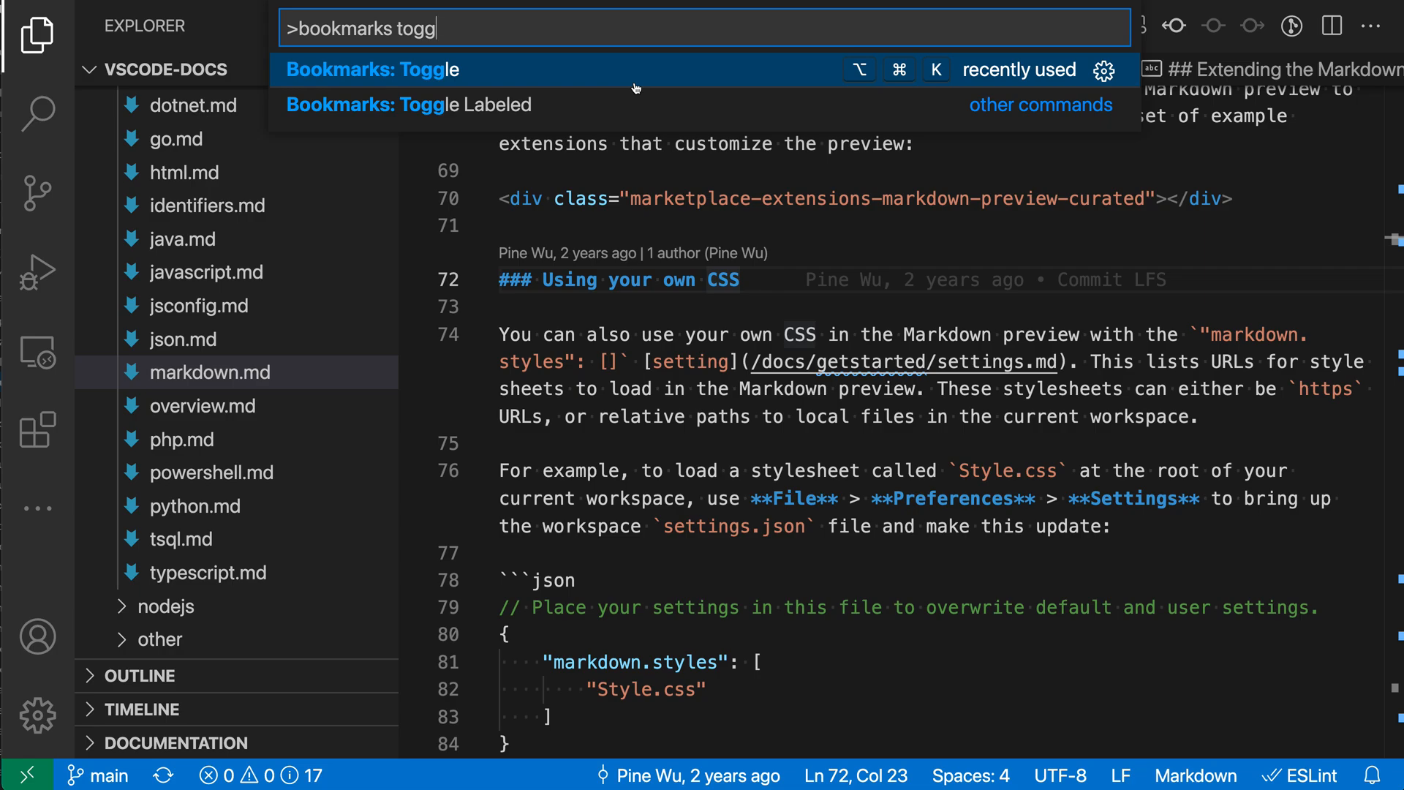
pyautogui.moveTo(873, 93)
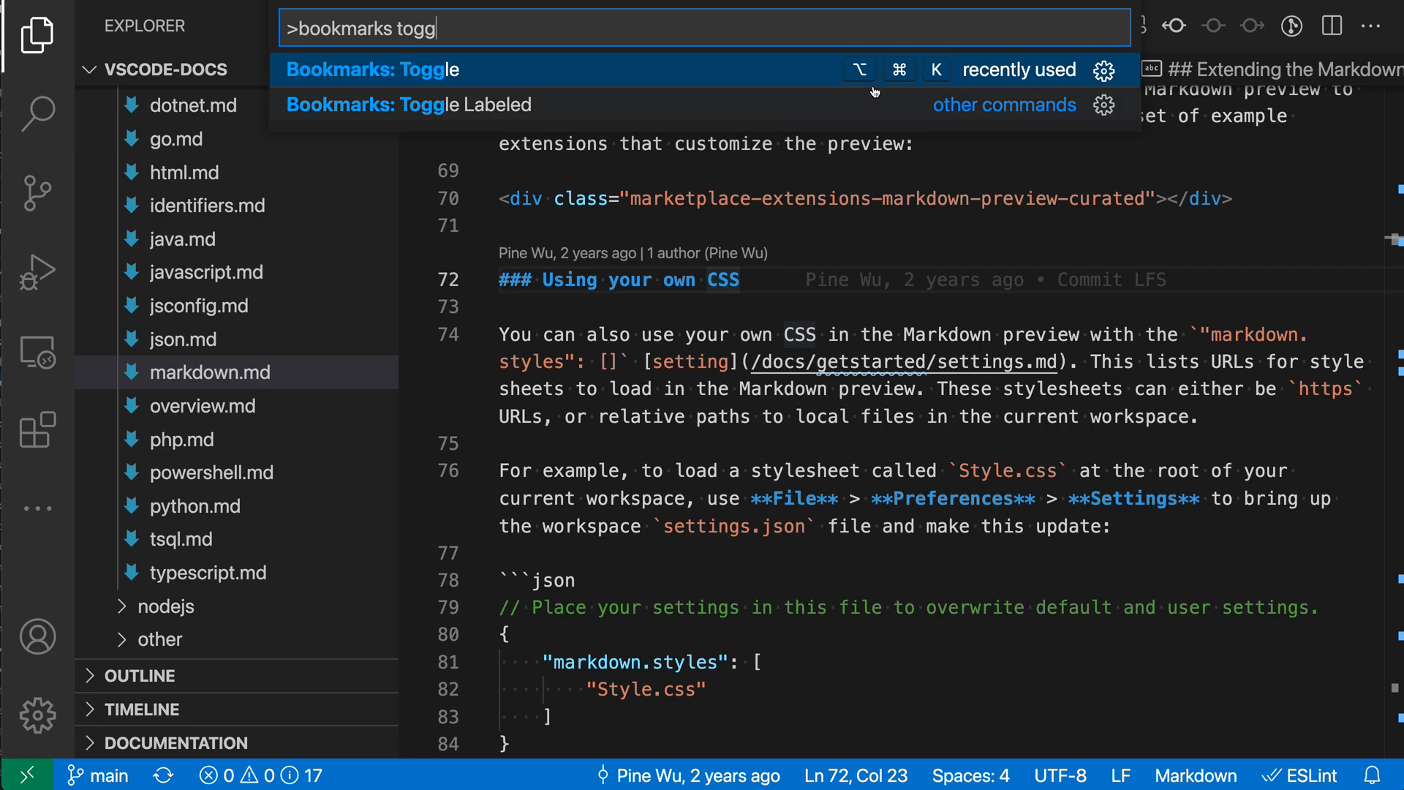
pyautogui.moveTo(430, 109)
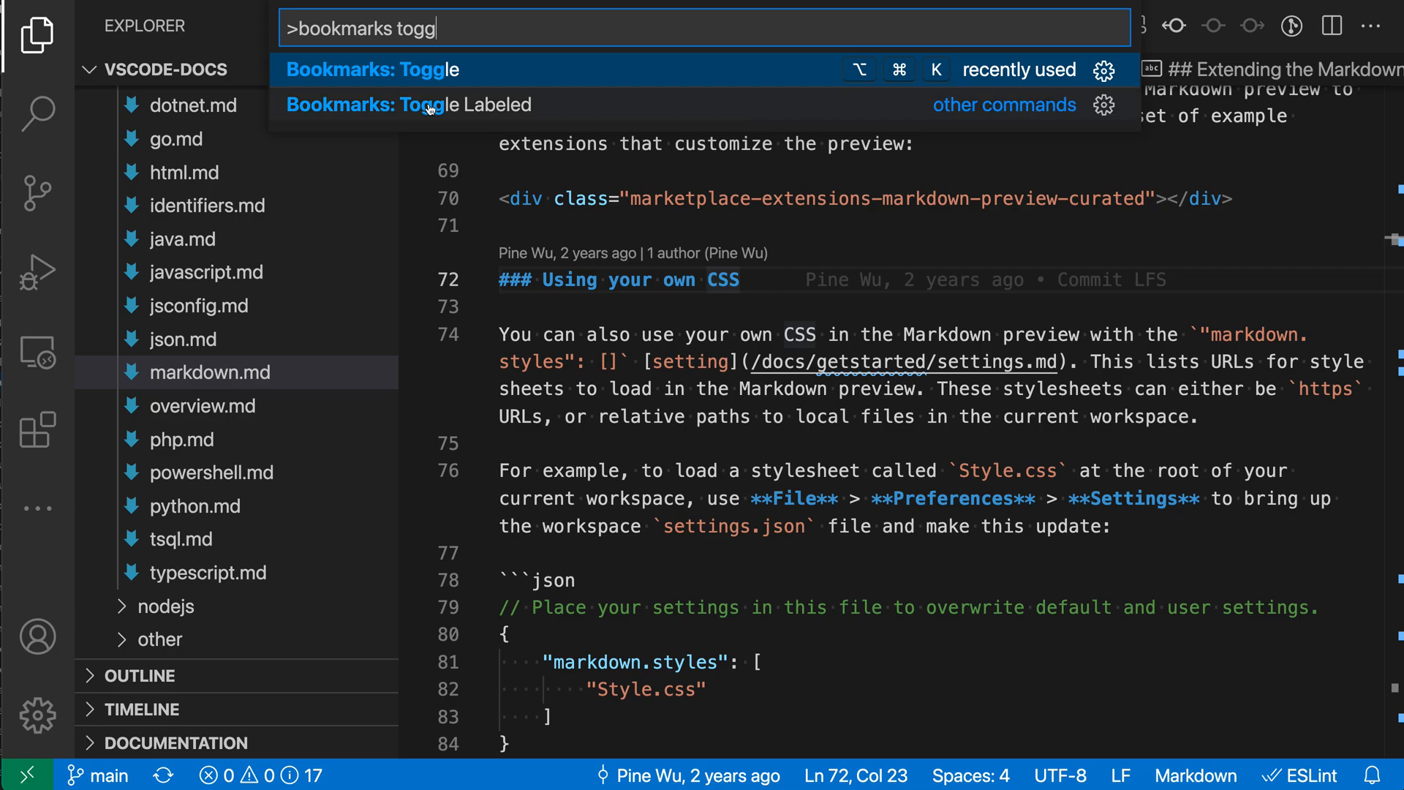
pyautogui.click(371, 69)
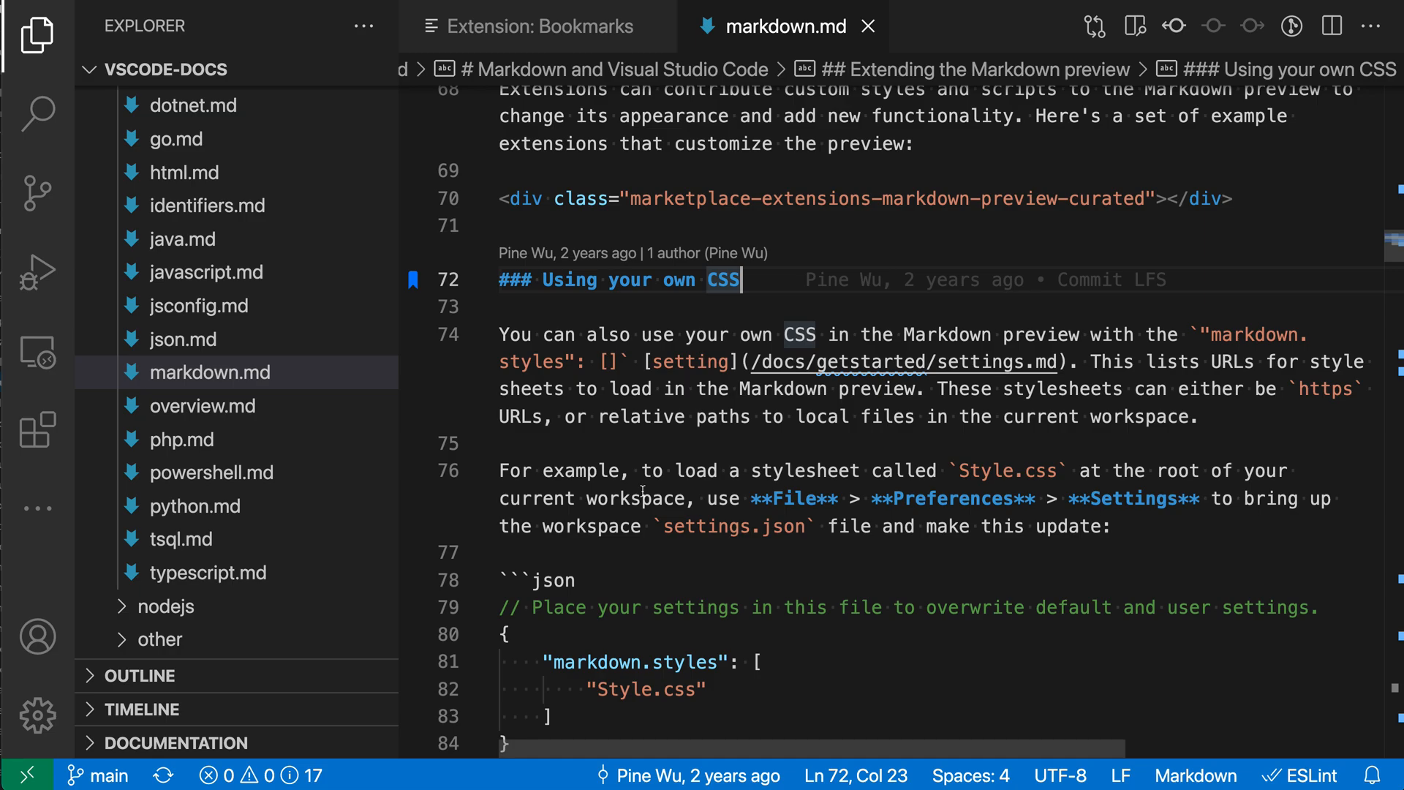
# Step: Bookmark markdown.md's trimTrailingWhitespace line 94 and overview.md's Programming Languages heading line 10
pyautogui.scroll(-3)
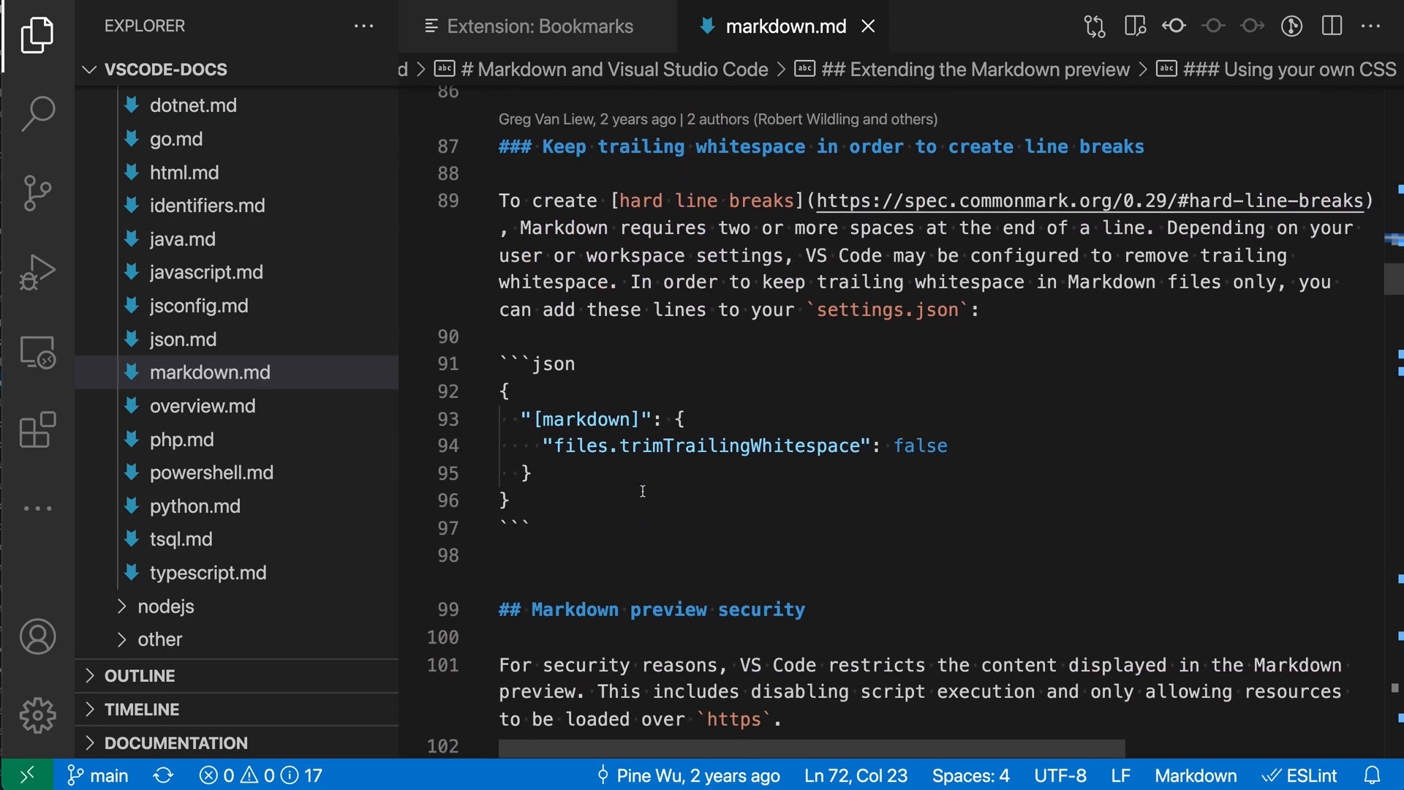
pyautogui.click(762, 375)
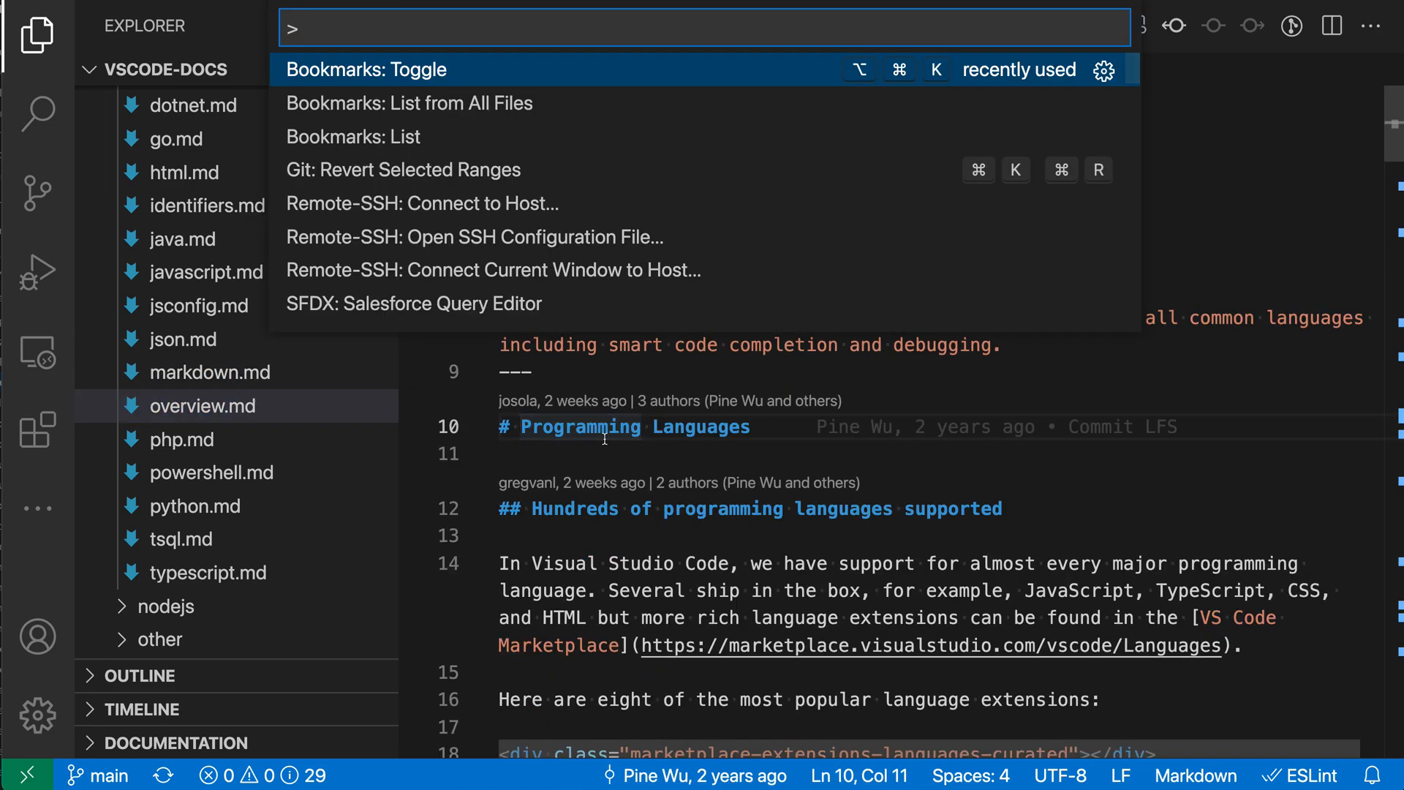
pyautogui.click(366, 70)
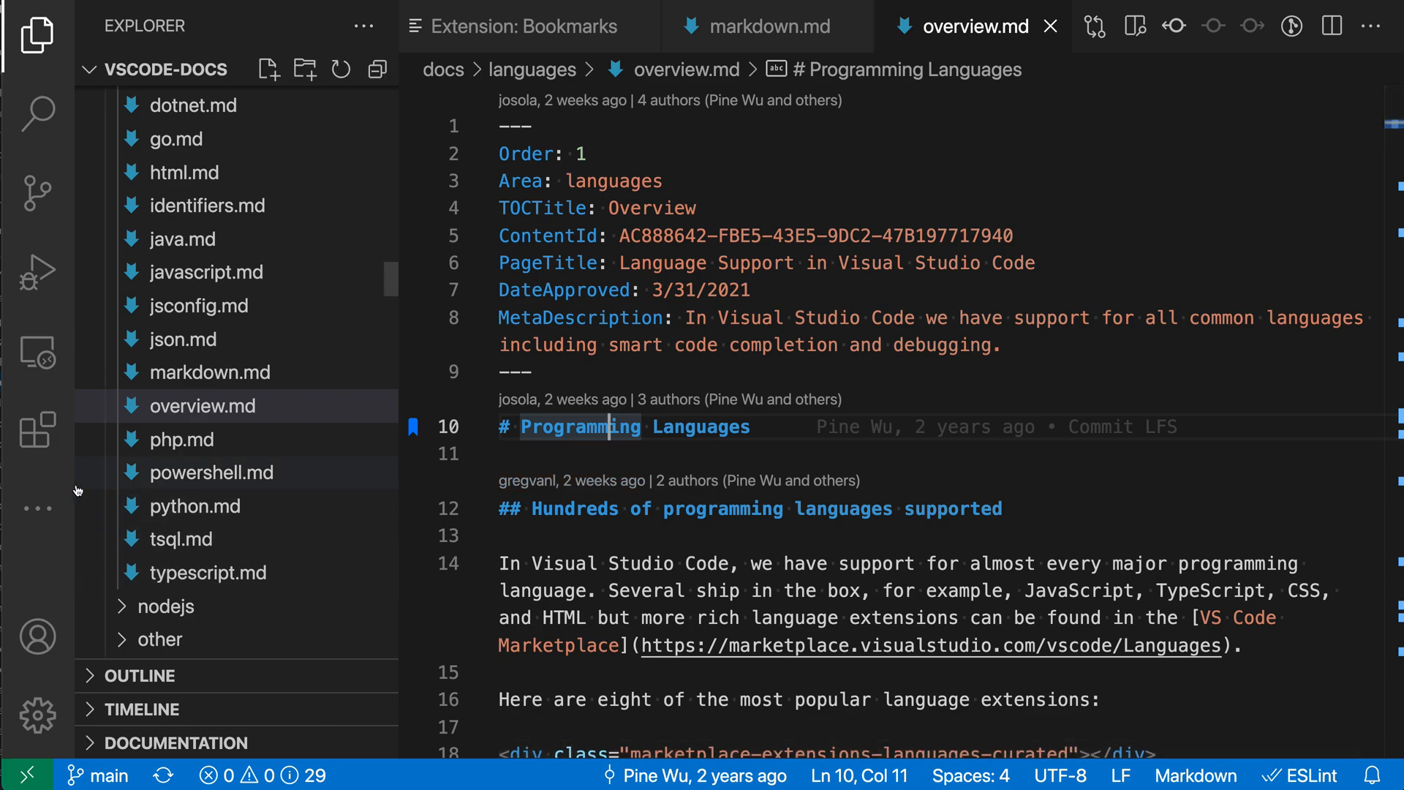
pyautogui.moveTo(81, 89)
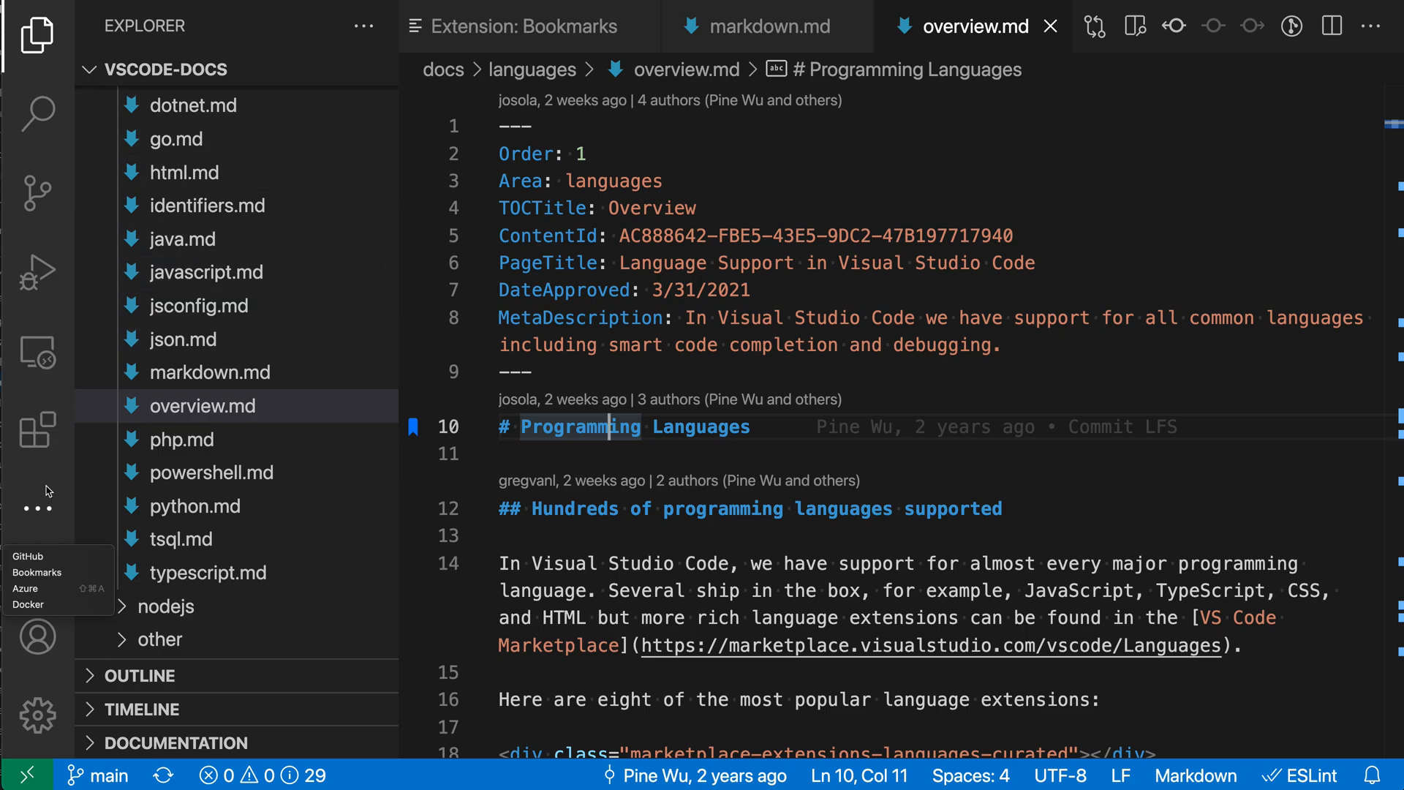
pyautogui.moveTo(37, 572)
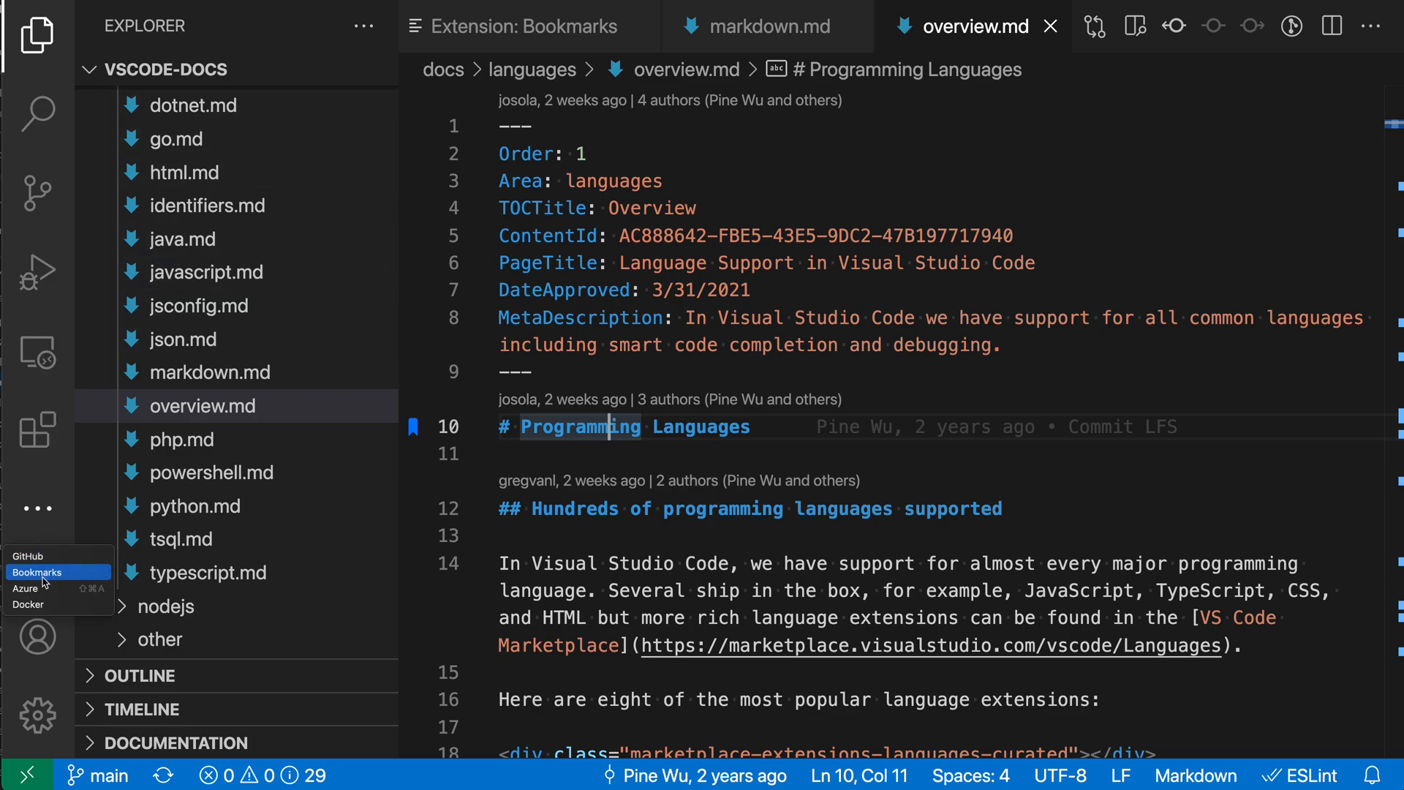
# Step: Show the Bookmarks side view from the Activity Bar
pyautogui.click(39, 572)
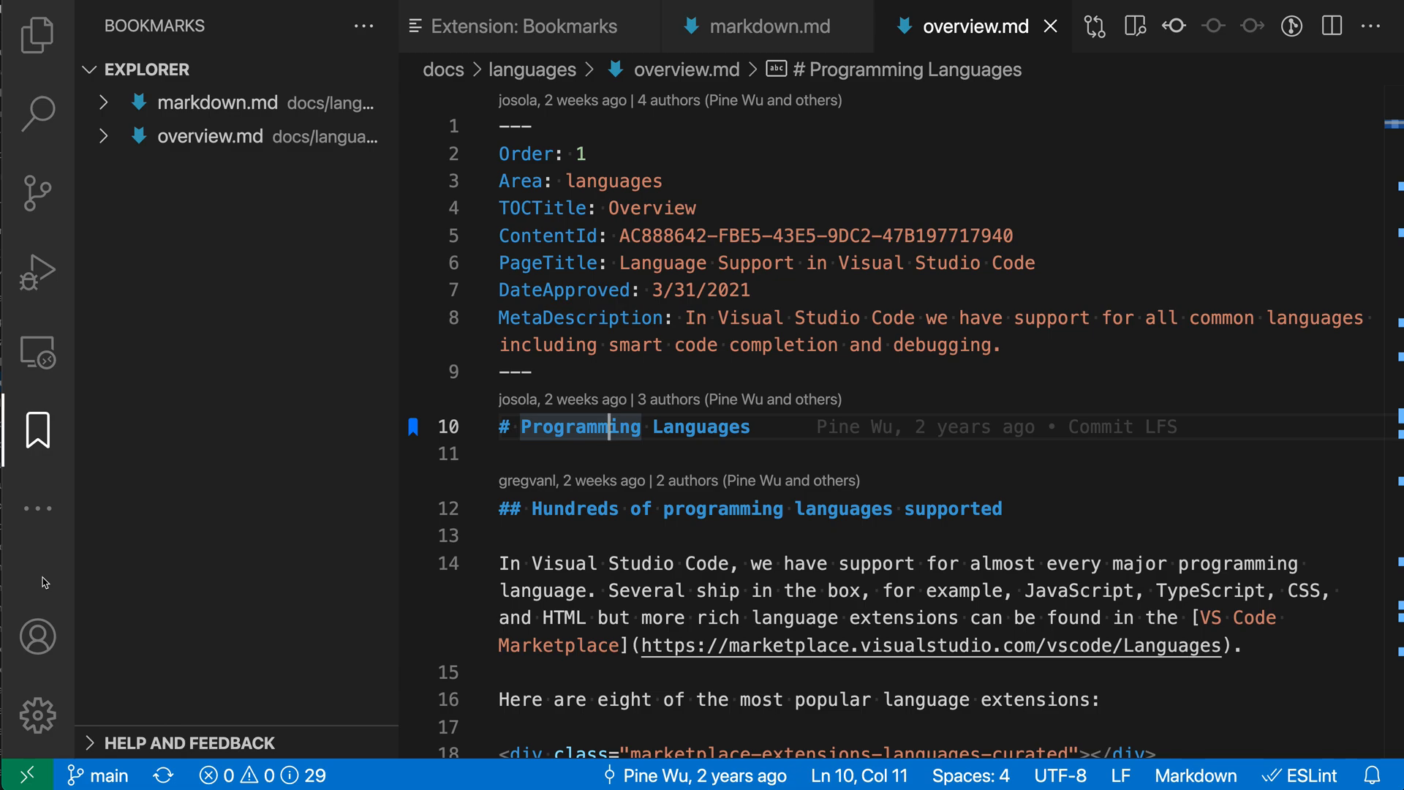
pyautogui.moveTo(56, 559)
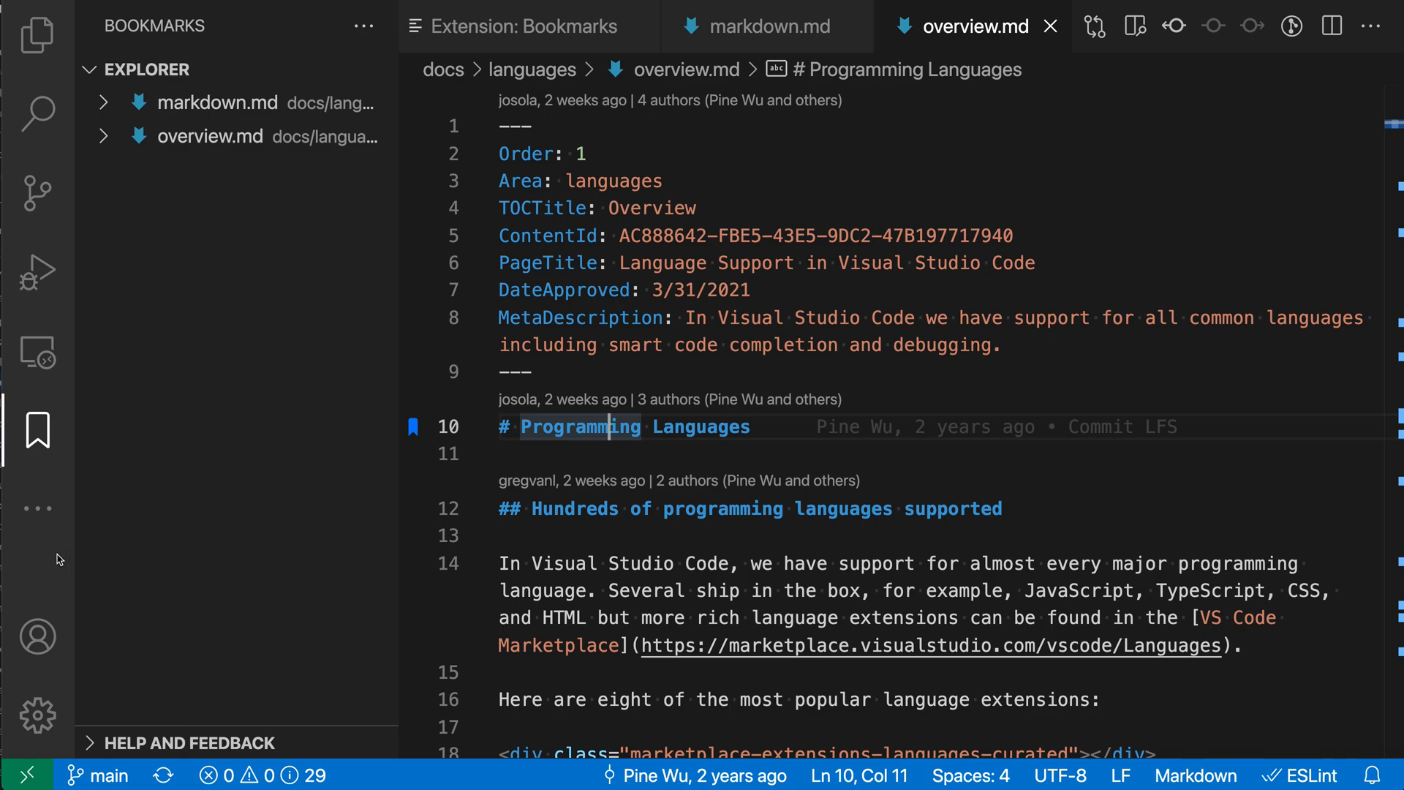
pyautogui.rightClick(36, 507)
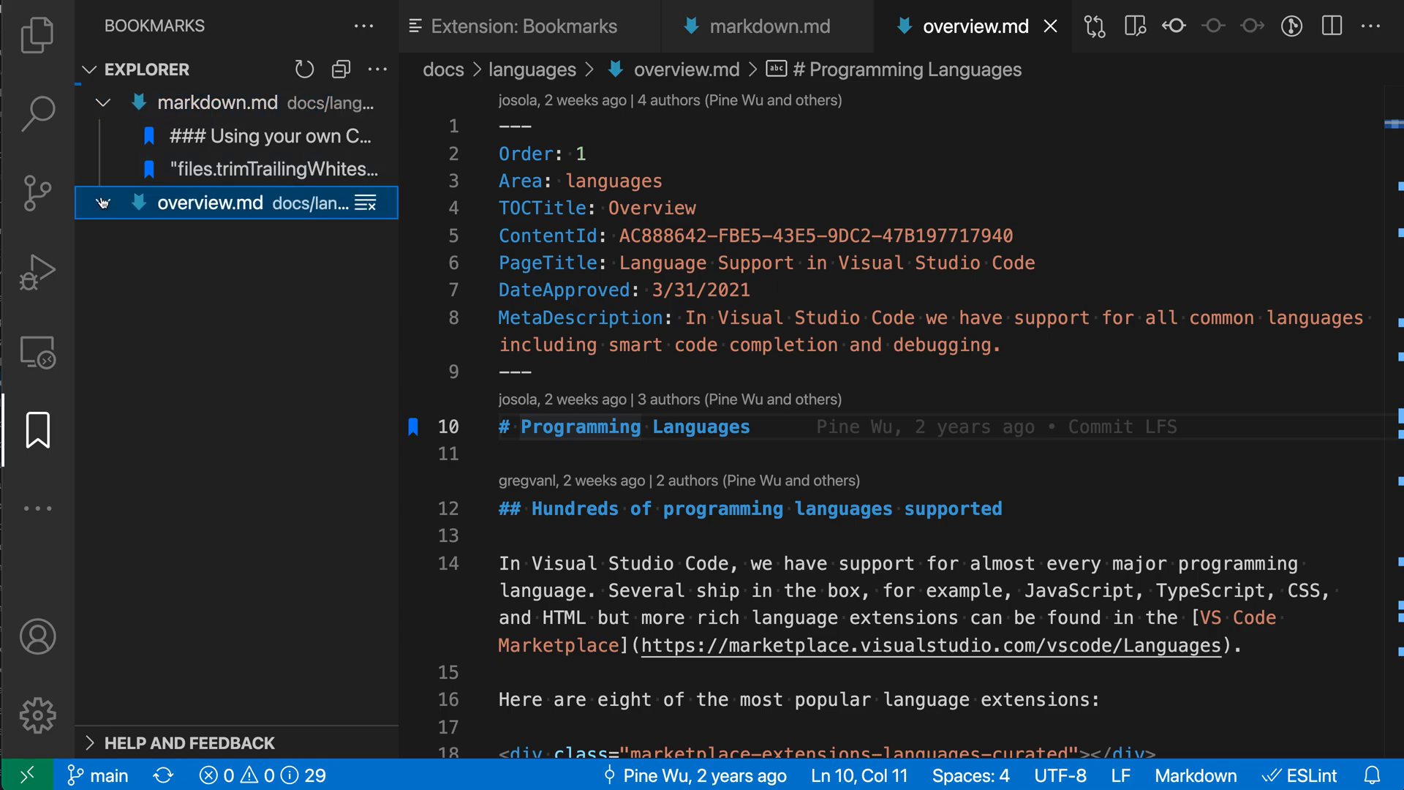
# Step: Visit the Programming Languages and trimTrailingWhitespace bookmarks, then delete trimTrailingWhitespace
pyautogui.click(104, 203)
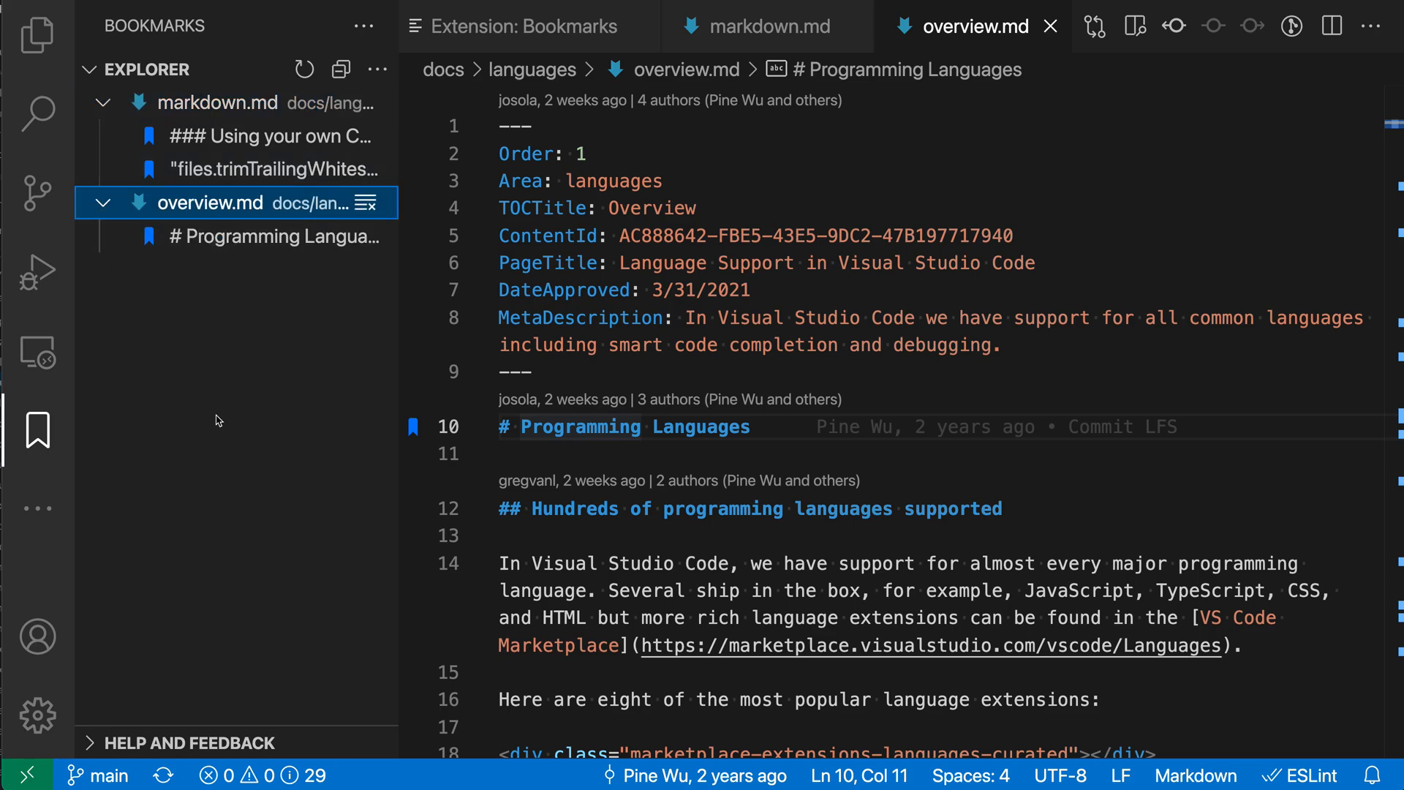
pyautogui.click(268, 236)
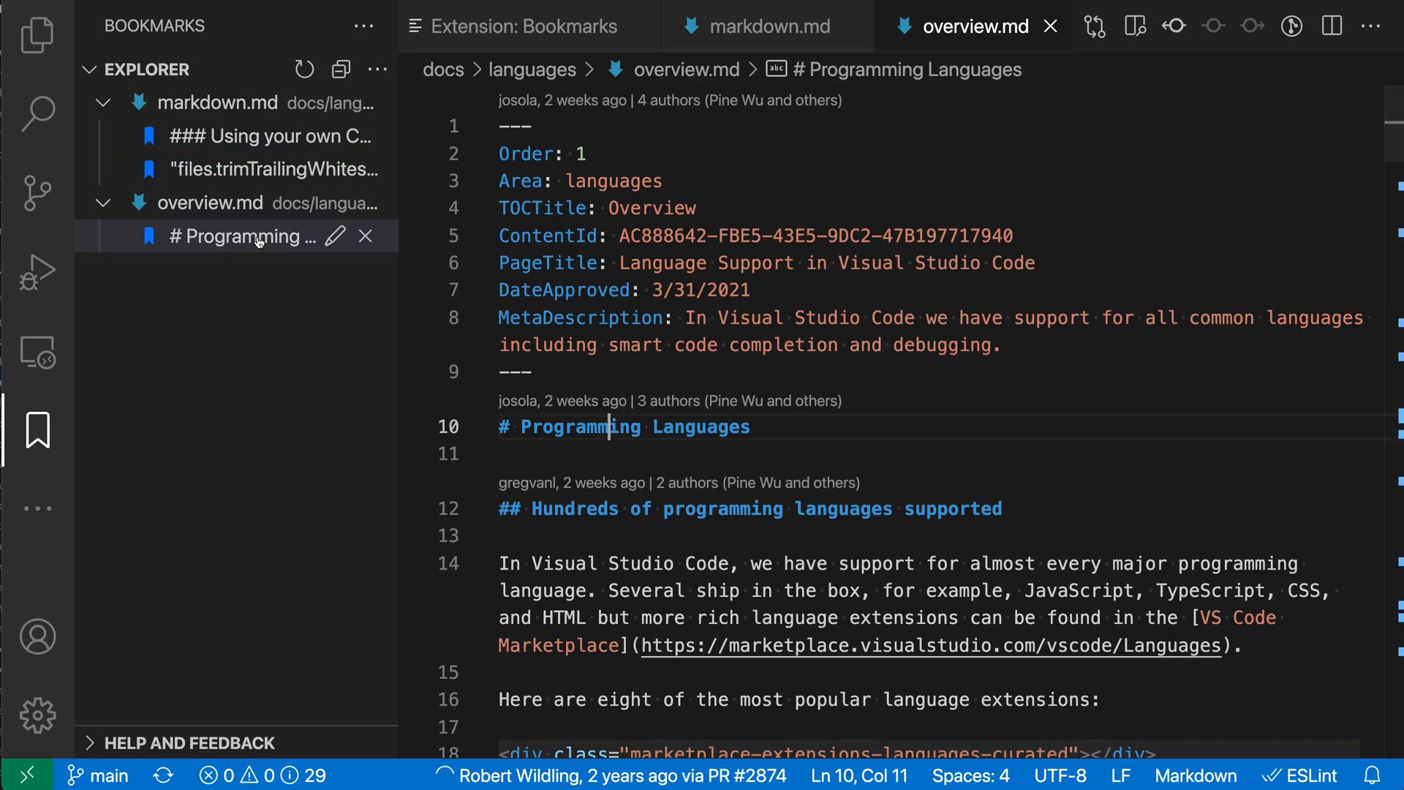
pyautogui.click(264, 169)
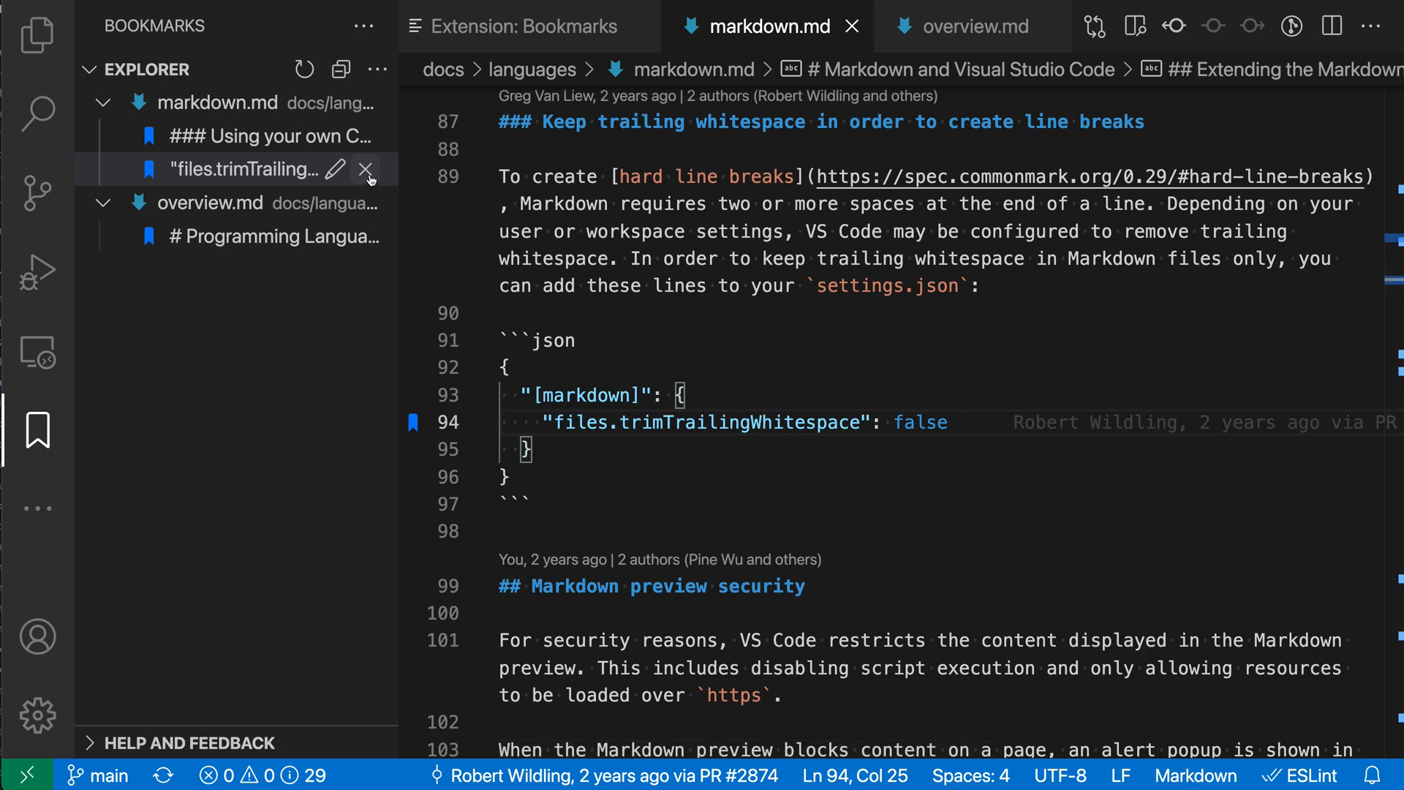
pyautogui.click(366, 169)
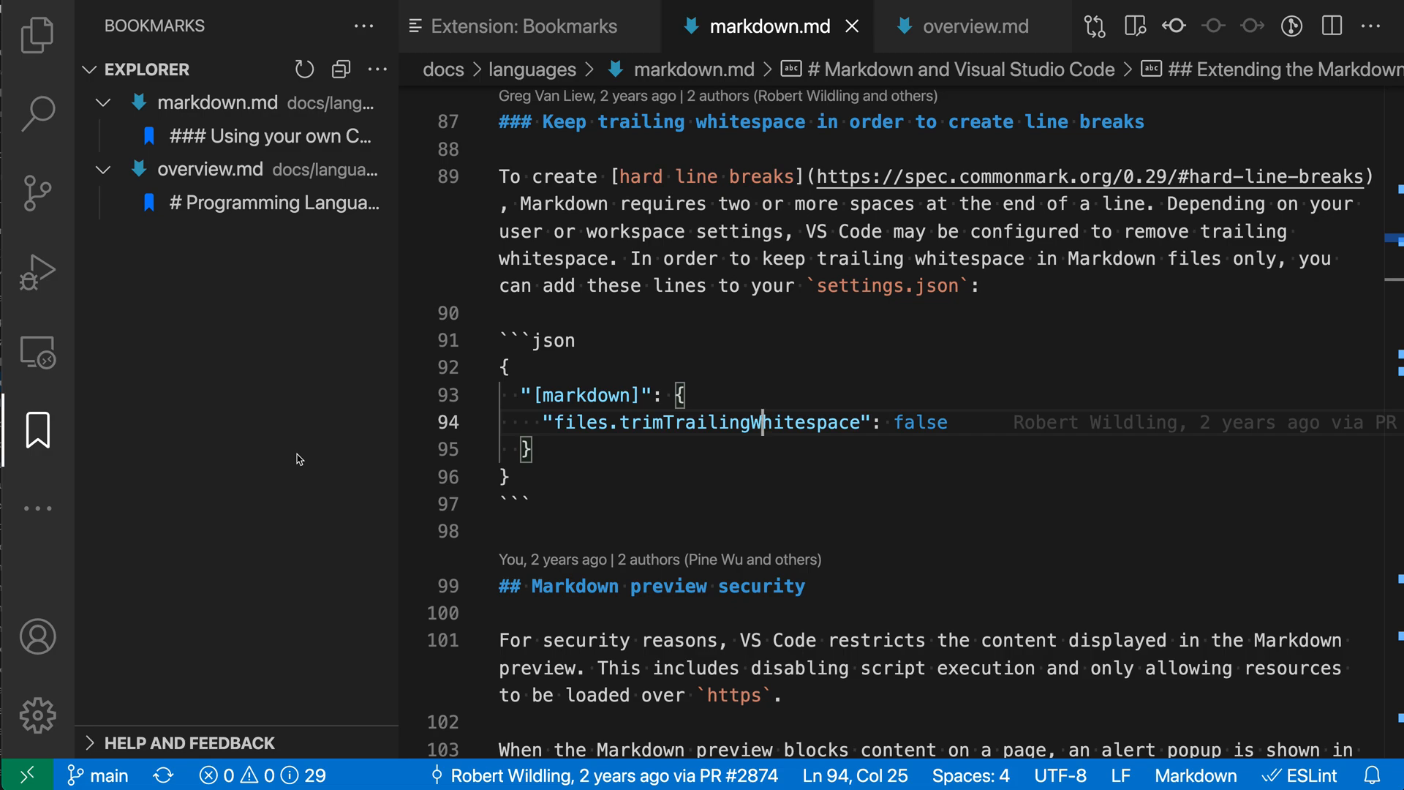
pyautogui.moveTo(268, 136)
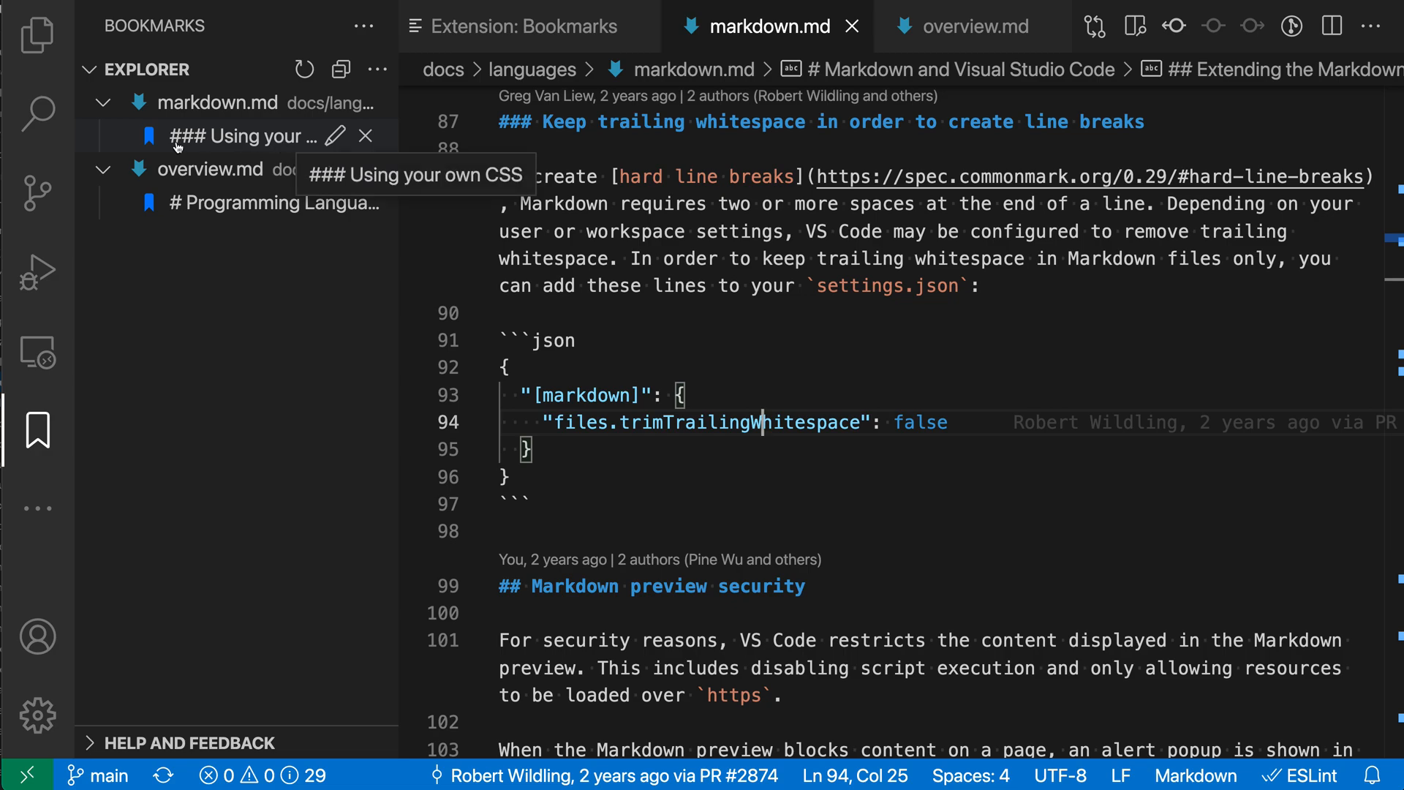
# Step: Label the Using your own CSS bookmark 'fix me'
pyautogui.click(336, 135)
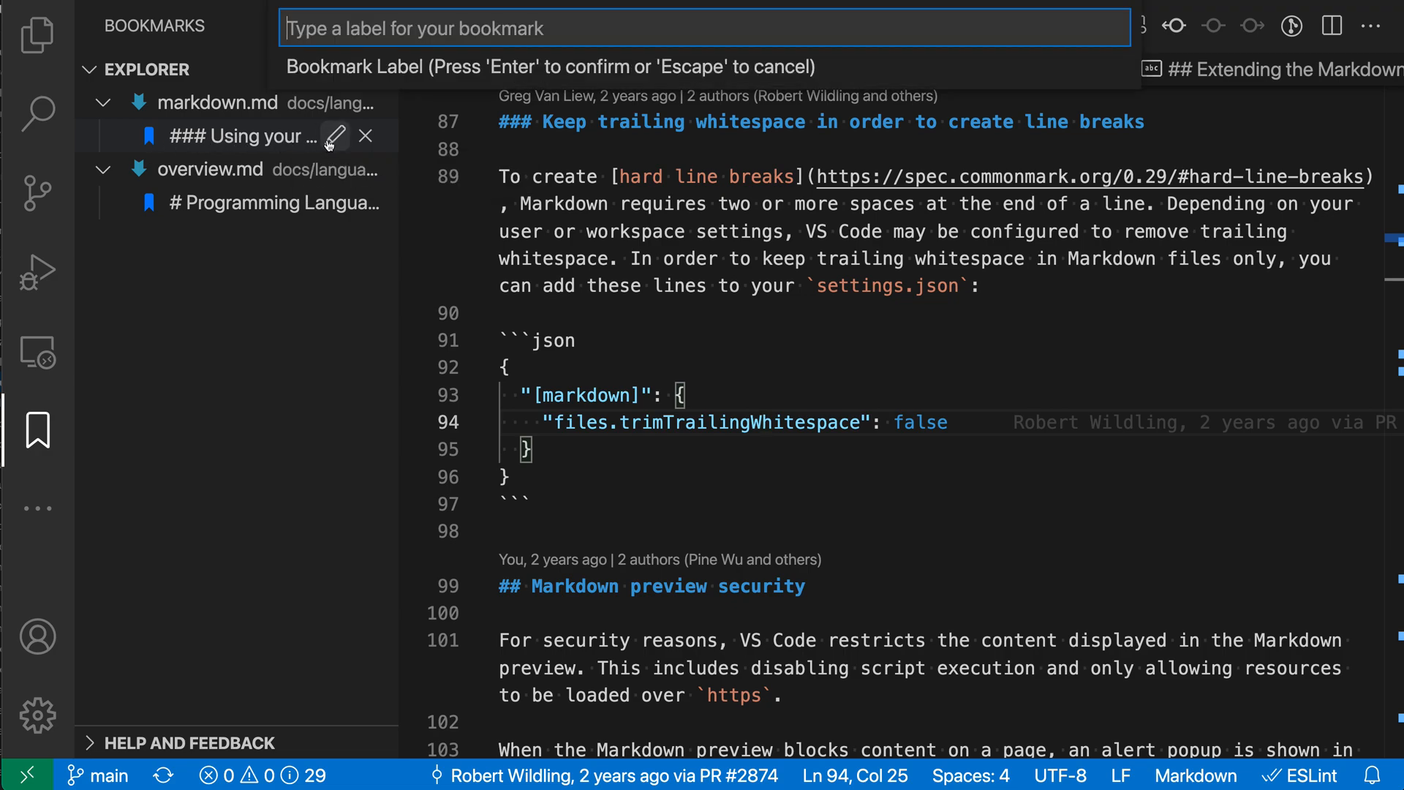
pyautogui.write('fi')
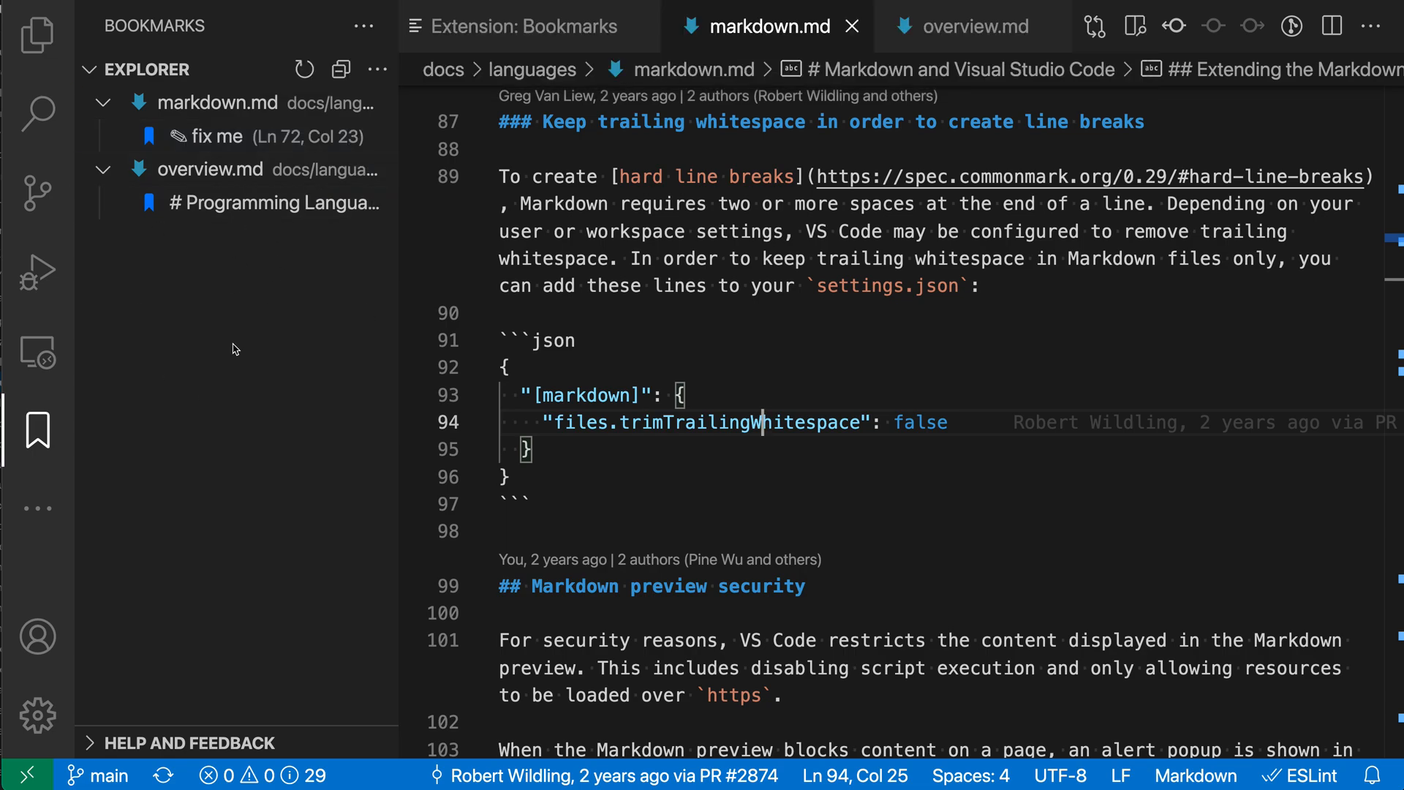
pyautogui.moveTo(235, 156)
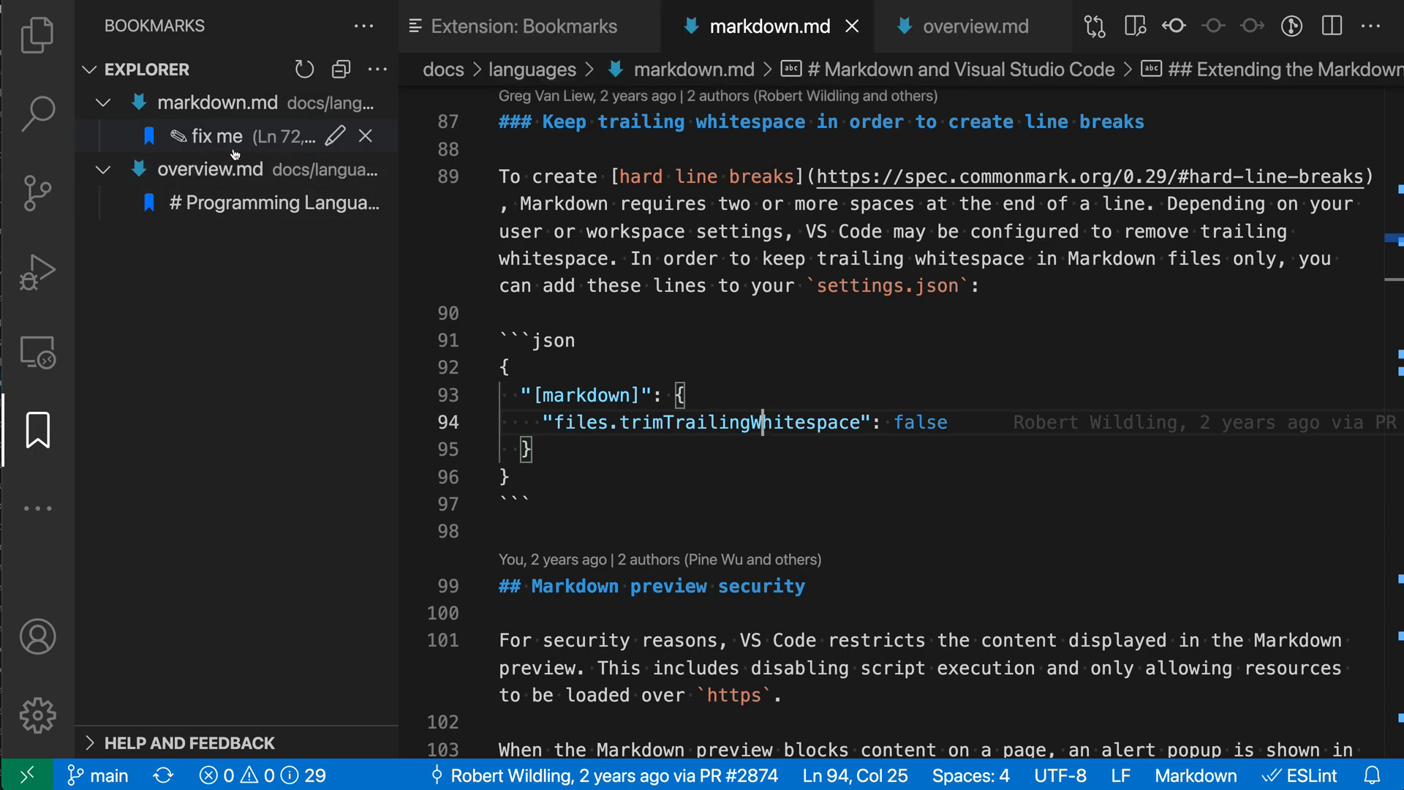